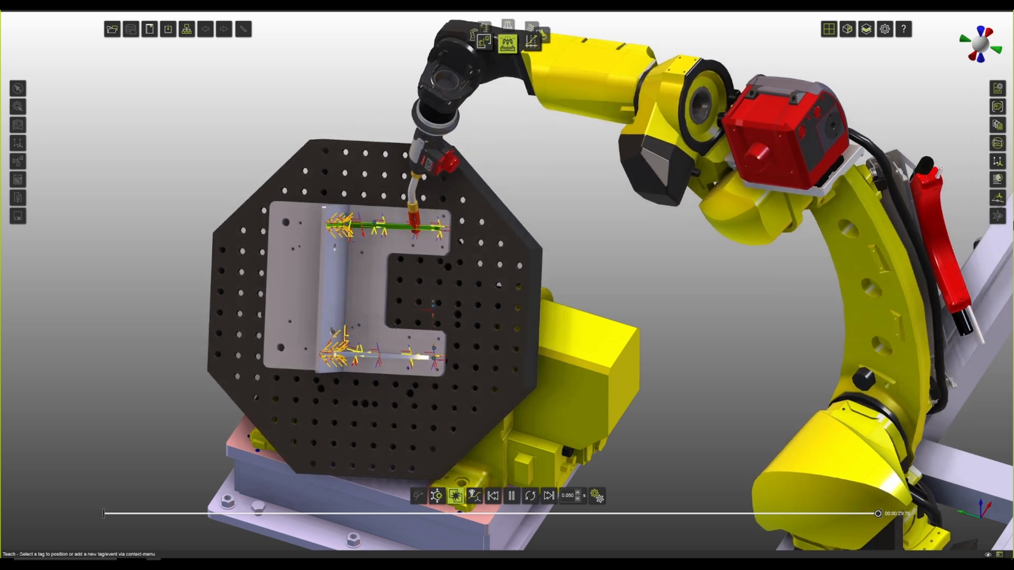
Play the welding simulation through, then list PRG001 with its Link-GRP entries
{"action": "left_click", "coordinate": [511, 496]}
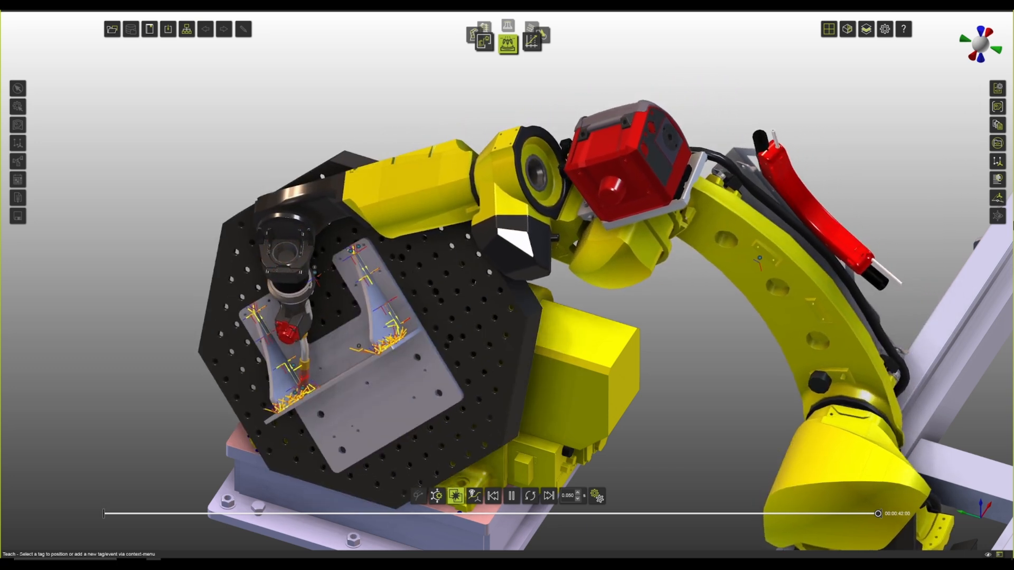
{"action": "left_click", "coordinate": [512, 496]}
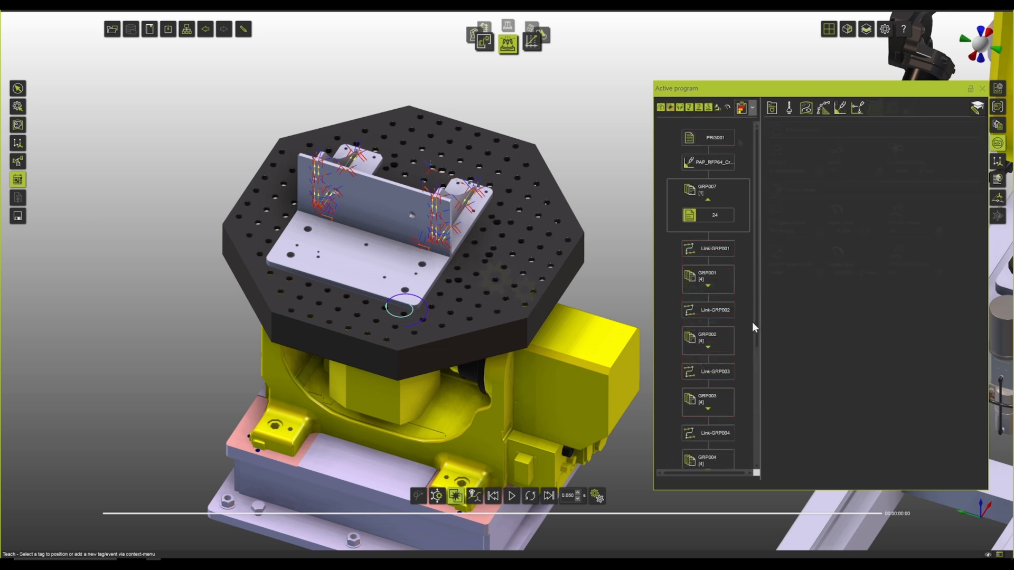
Load the 5-axis laser-cutting cell with the clamped sheet-metal part and play its simulation
{"action": "left_click", "coordinate": [708, 311]}
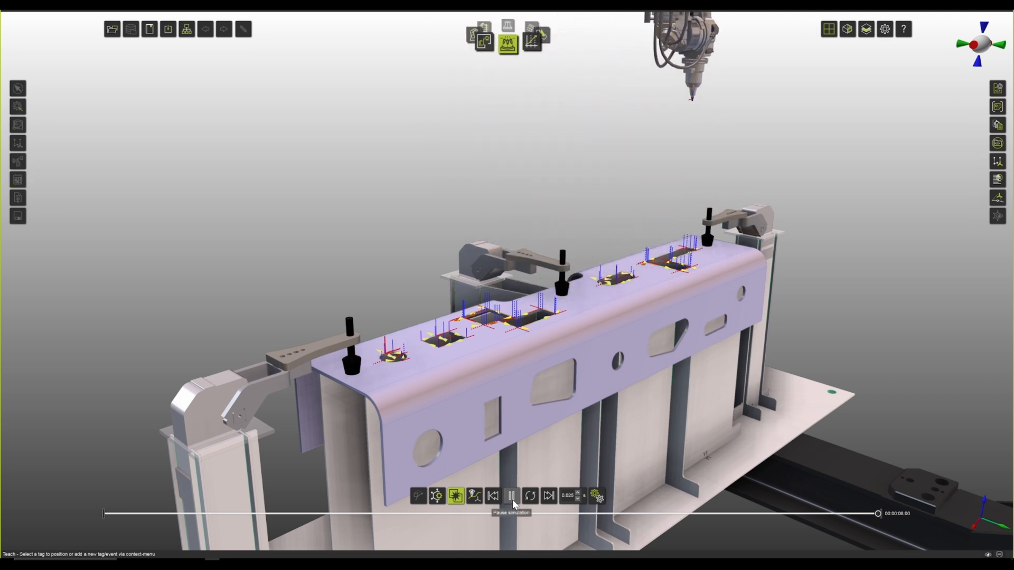
Pause the laser simulation, expand GRP002, and show the Operation linking settings
{"action": "left_click", "coordinate": [512, 496]}
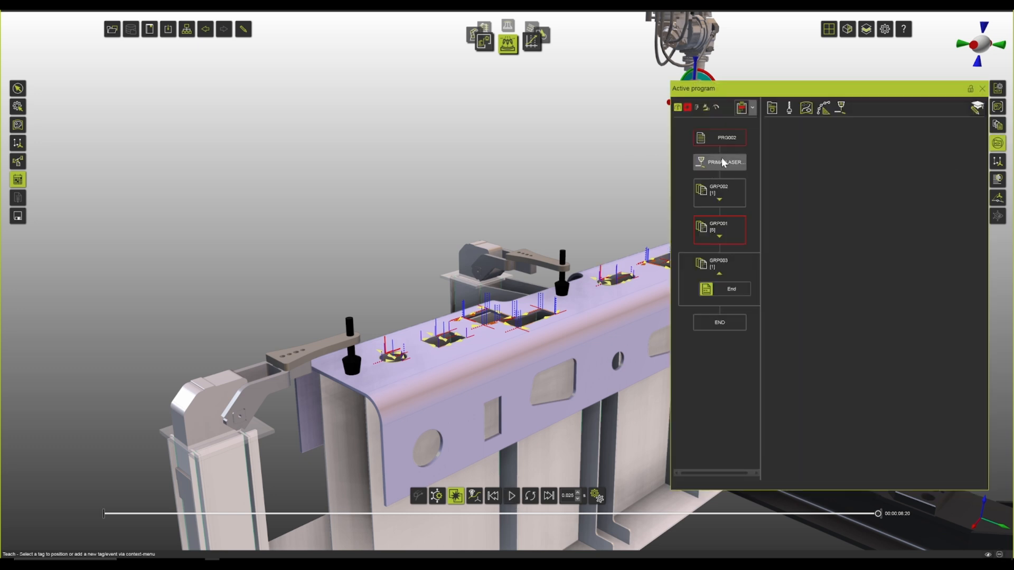
{"action": "left_click", "coordinate": [875, 107]}
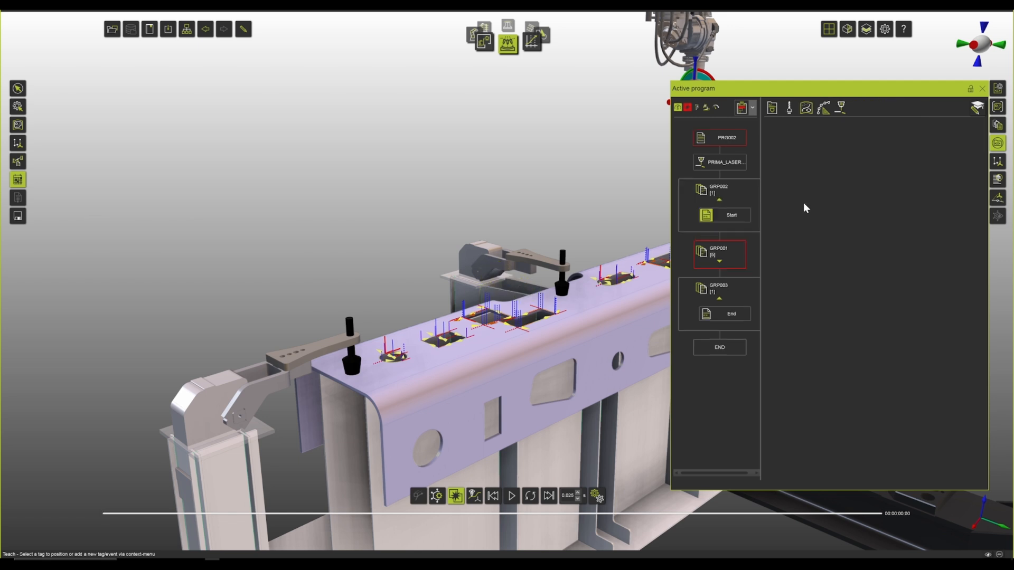
{"action": "left_click", "coordinate": [718, 137]}
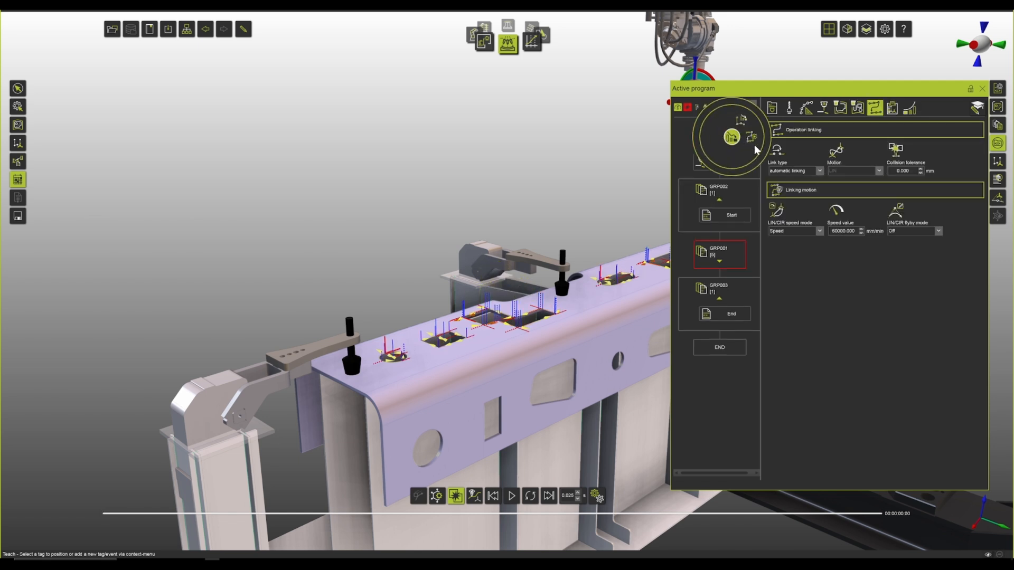
{"action": "mouse_move", "coordinate": [751, 137]}
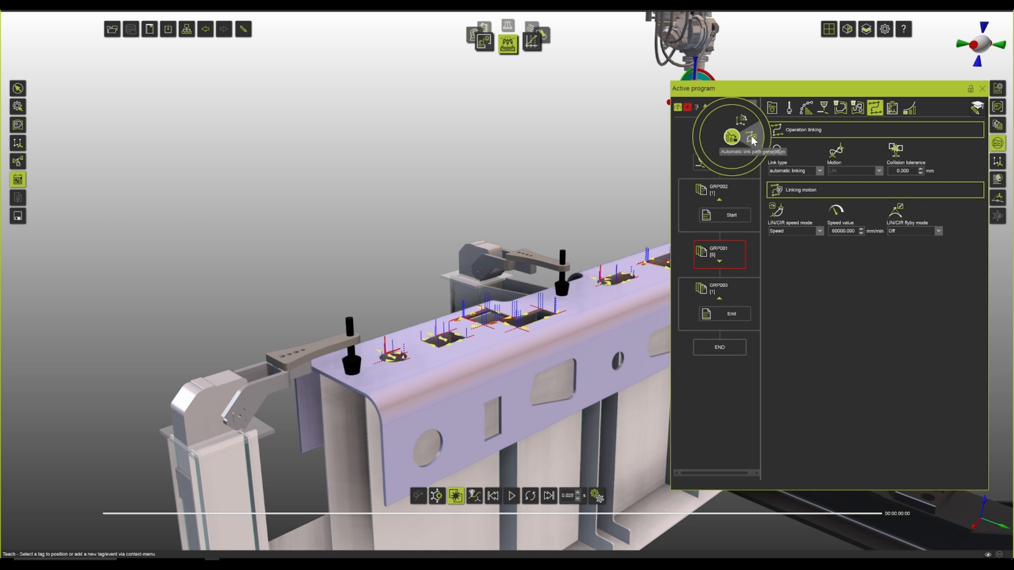
Generate automatic link paths, then inspect Link-GRP001 and Link-OP004 inside GRP001
{"action": "left_click", "coordinate": [750, 137]}
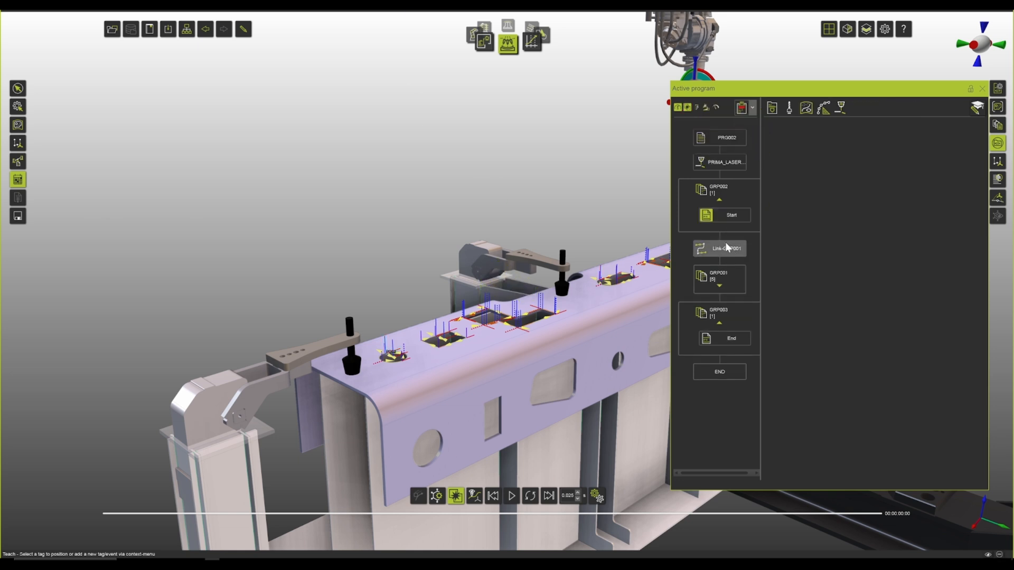
{"action": "left_click", "coordinate": [720, 248]}
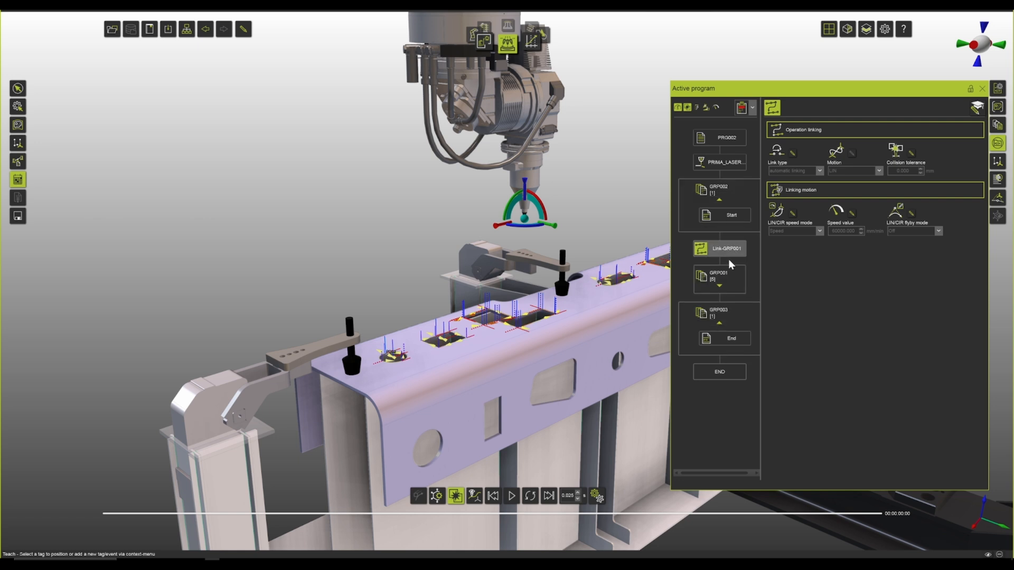
{"action": "left_click", "coordinate": [718, 283]}
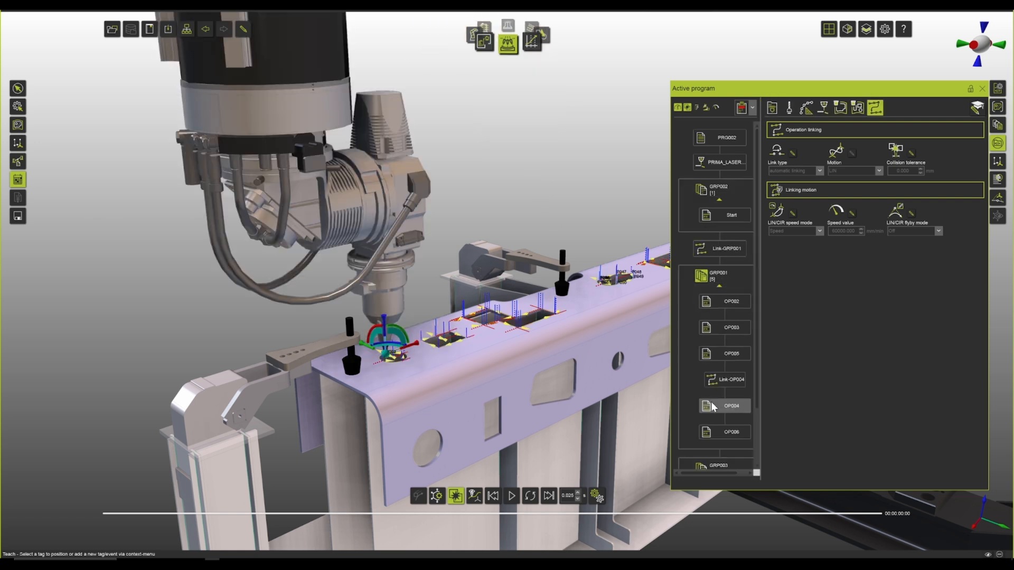
{"action": "left_click", "coordinate": [725, 379]}
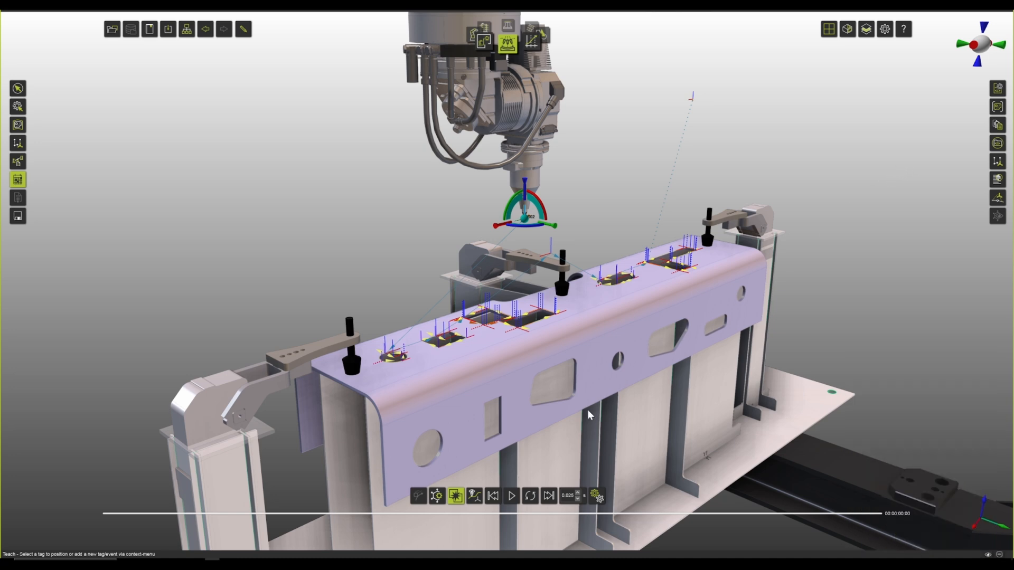
Load the full laser cell with the long fixtured part covered in toolpath frames
{"action": "left_click", "coordinate": [511, 497]}
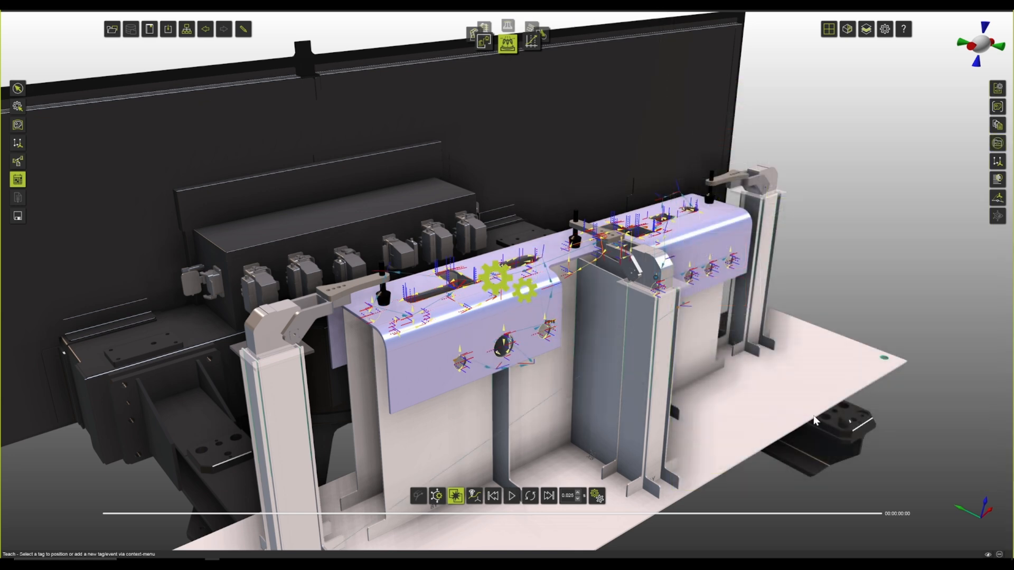
Play the full cutting program with the head following cuts and collision-free links
{"action": "left_click", "coordinate": [512, 496]}
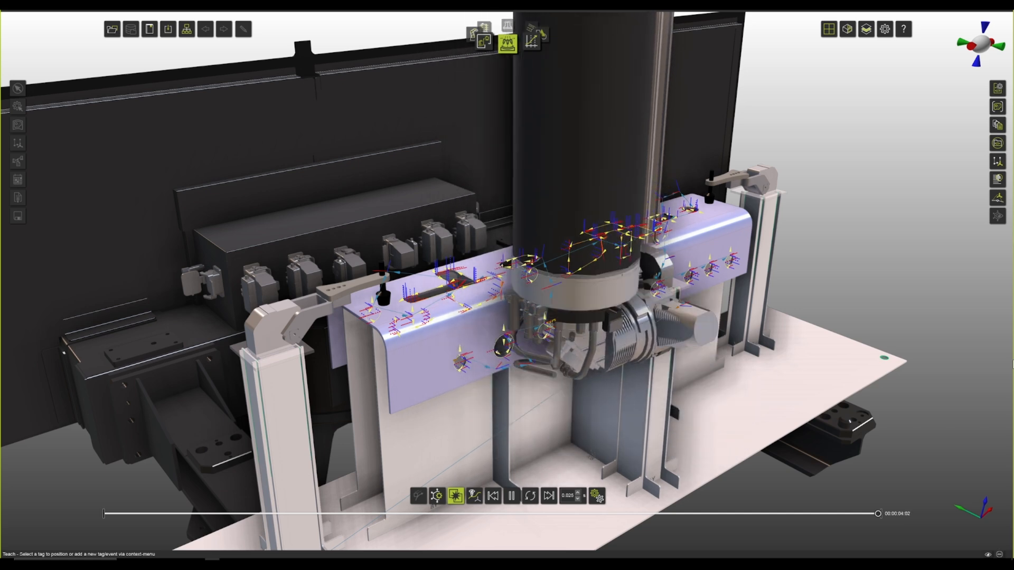
{"action": "left_click", "coordinate": [512, 497]}
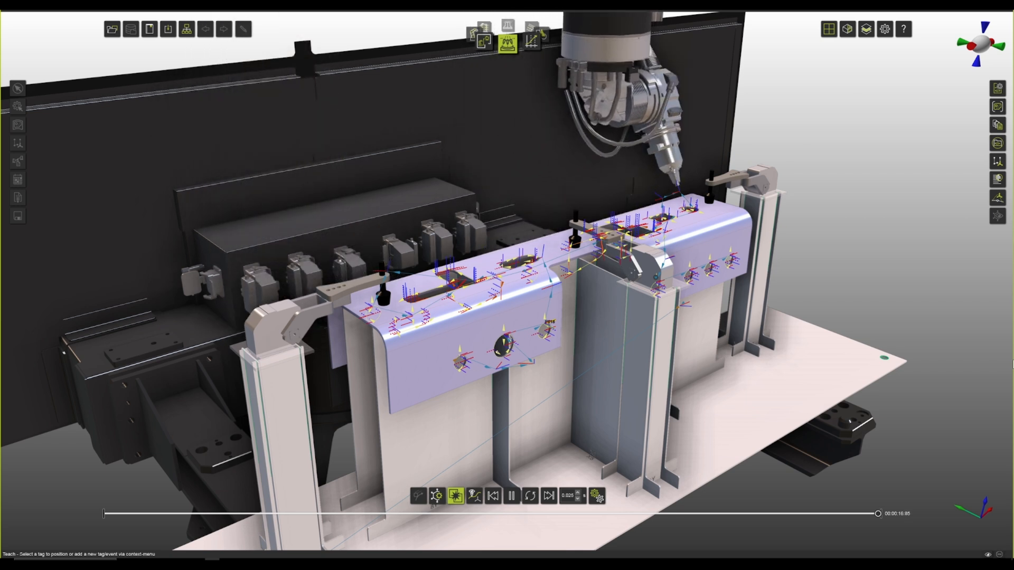
{"action": "left_click", "coordinate": [455, 496]}
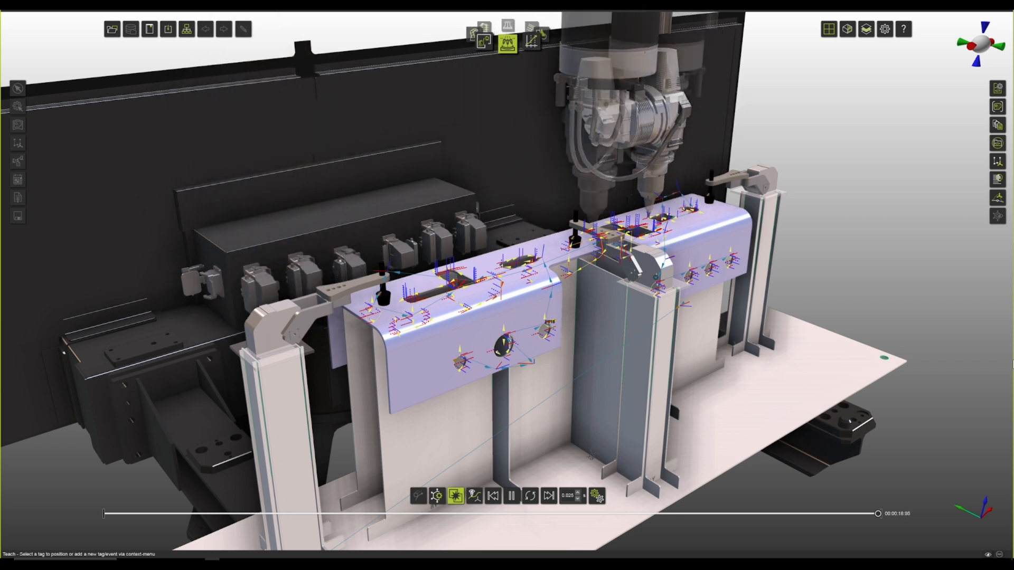